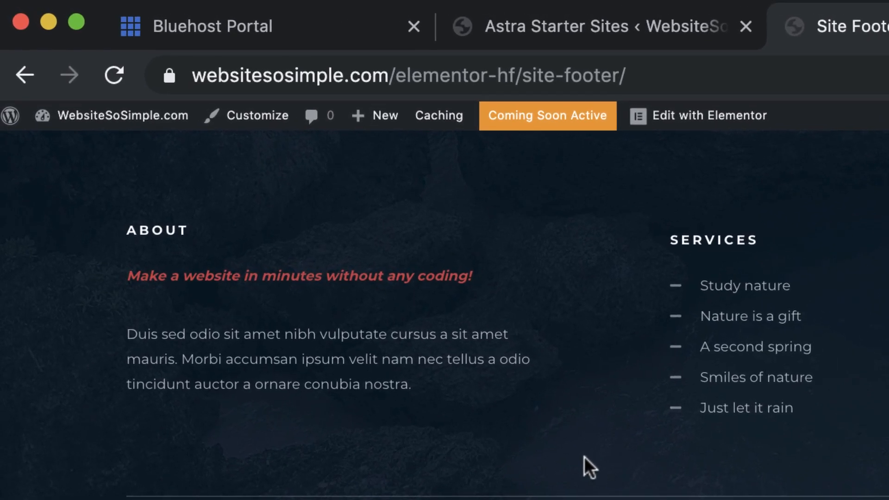
Create a new page titled TESTIMONIALS from the admin bar and open it in Elementor.
click(374, 116)
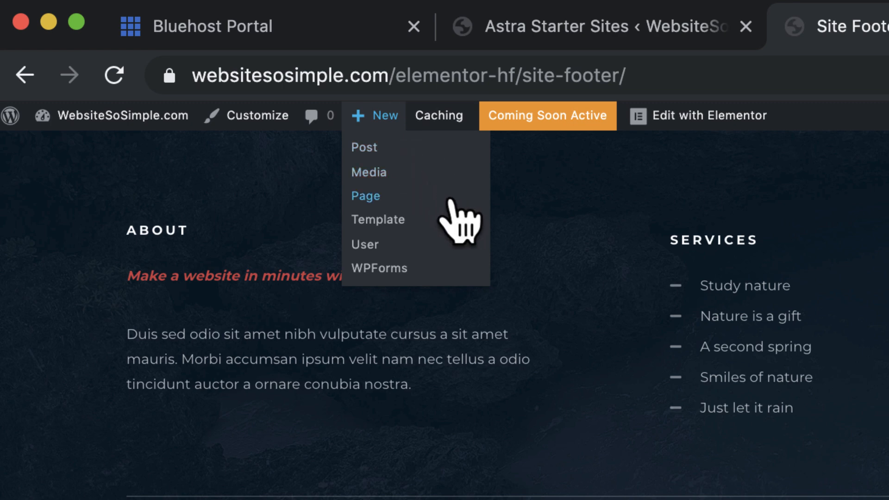
click(366, 196)
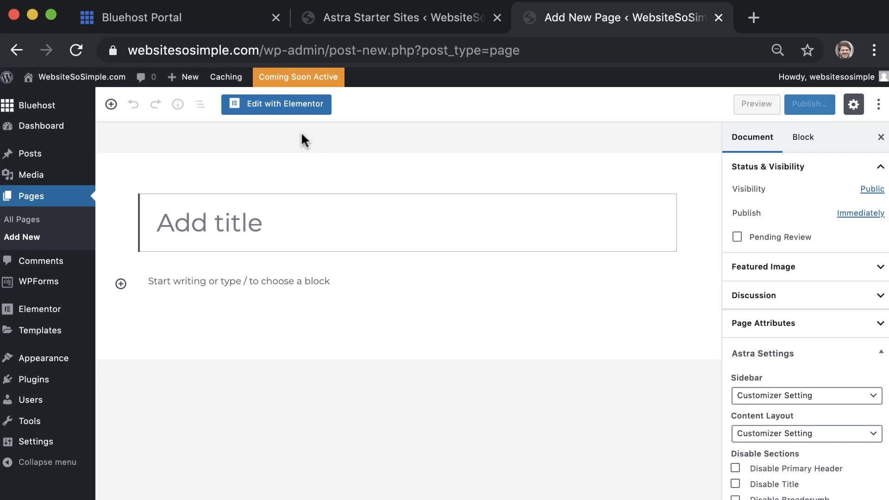
text(TESTIMO)
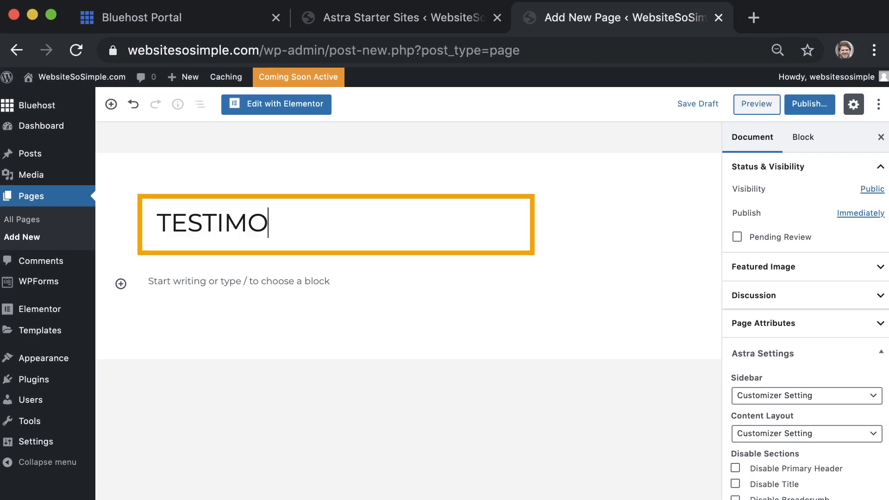
text(NIALS)
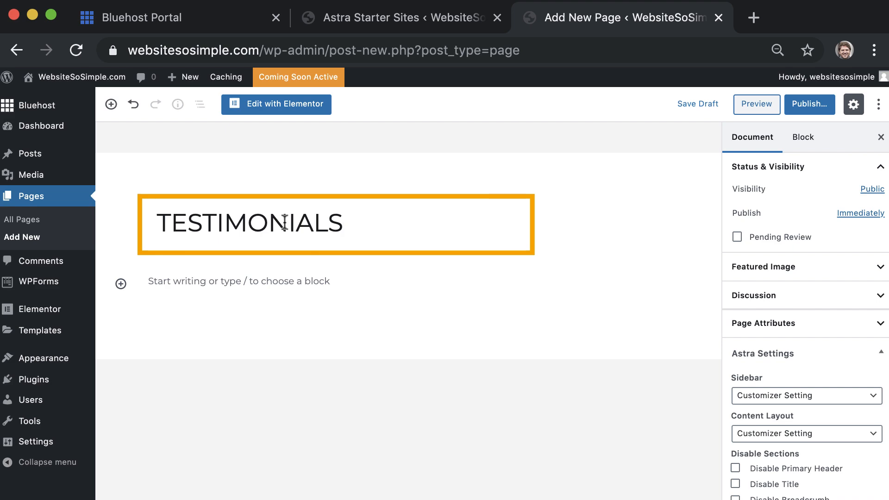
click(276, 105)
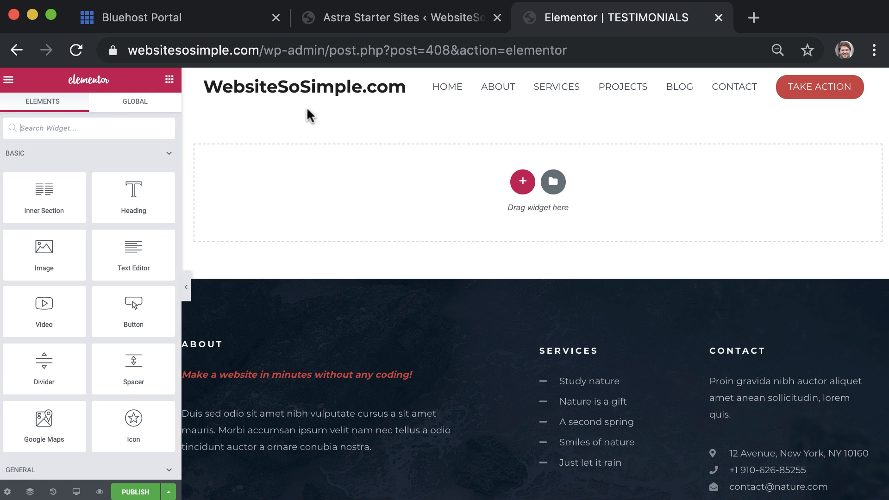
Add a Heading widget reading TESTIMONIALS and center it on the page.
drag(134, 189, 323, 179)
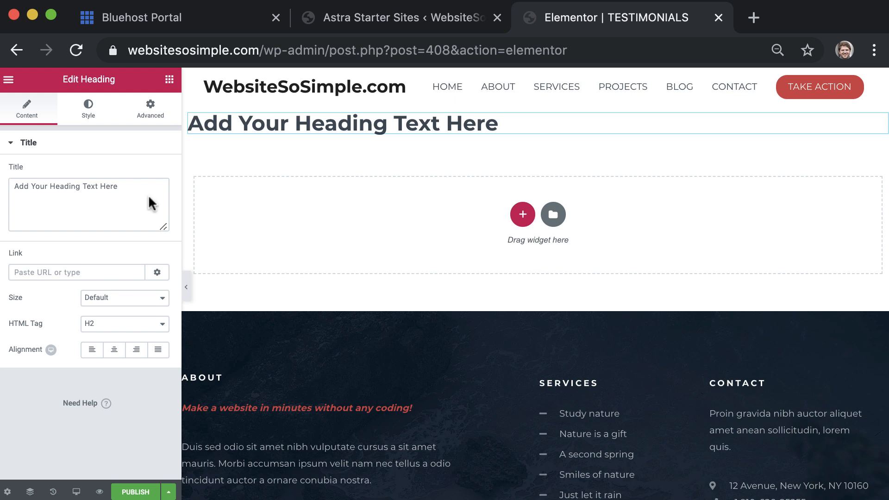
text(TESTIMONIALS)
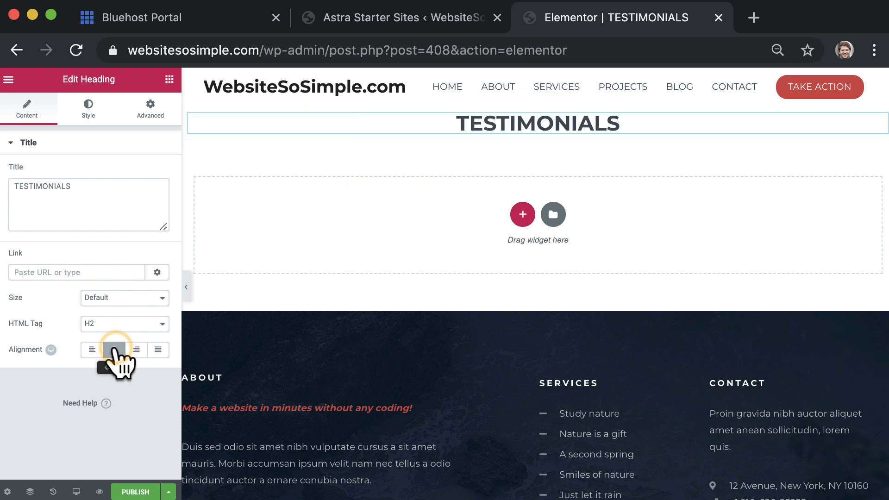
click(113, 349)
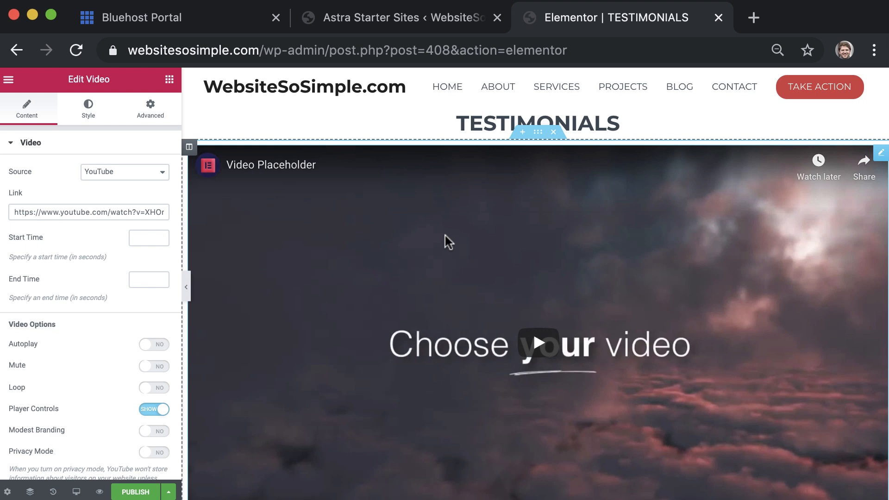
Publish the TESTIMONIALS page and go to its live view.
click(135, 491)
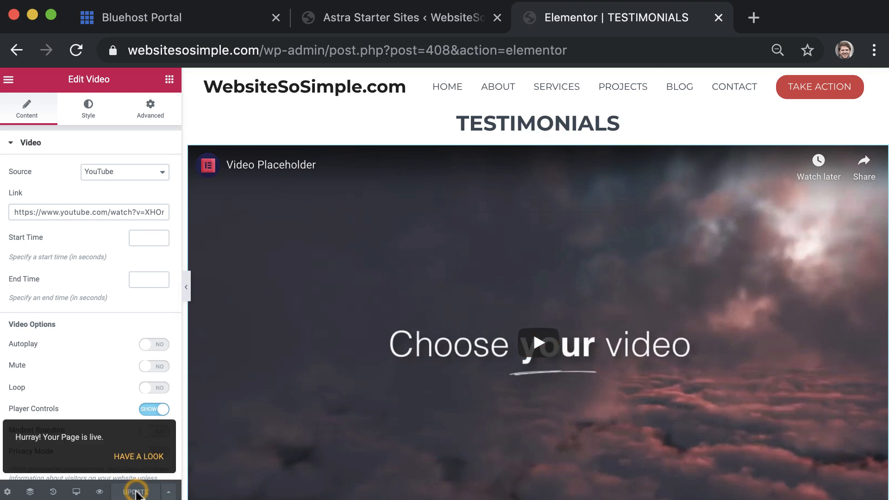
click(138, 457)
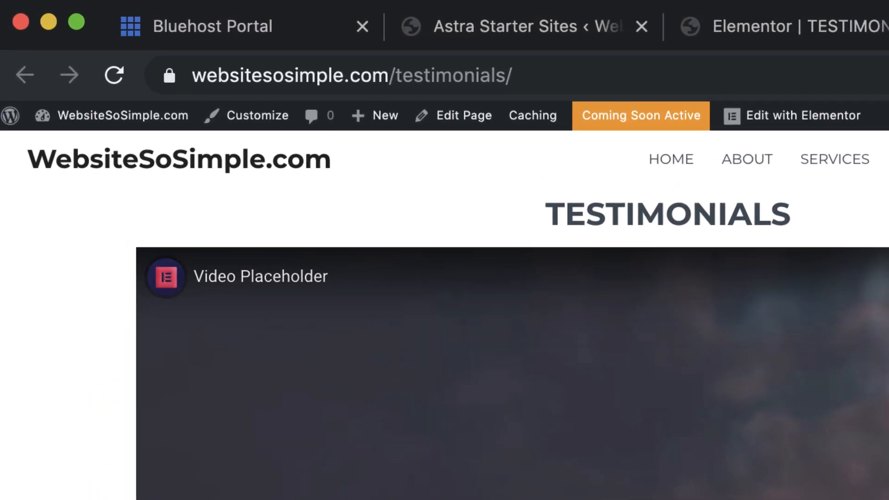
Open the WordPress Customizer from the admin bar on the live page.
click(257, 115)
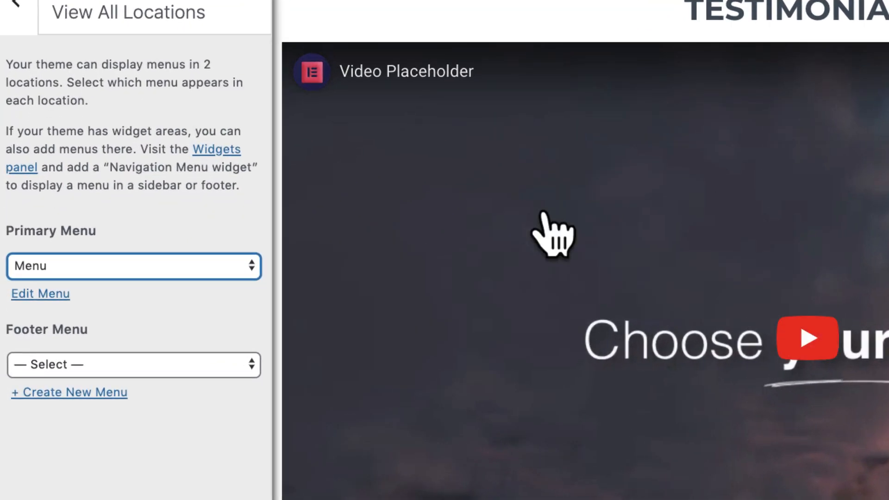
Add the TESTIMONIALS page to the primary menu before CONTACT and publish the menu.
click(40, 294)
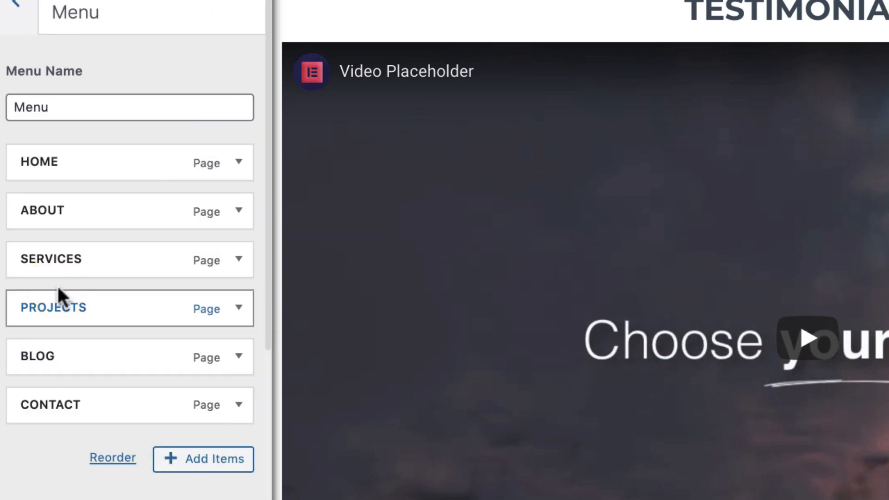
click(203, 459)
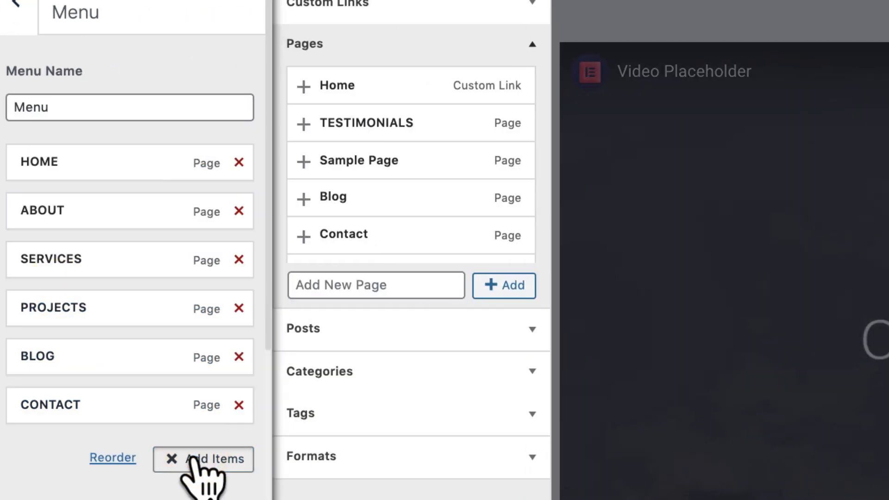
click(368, 123)
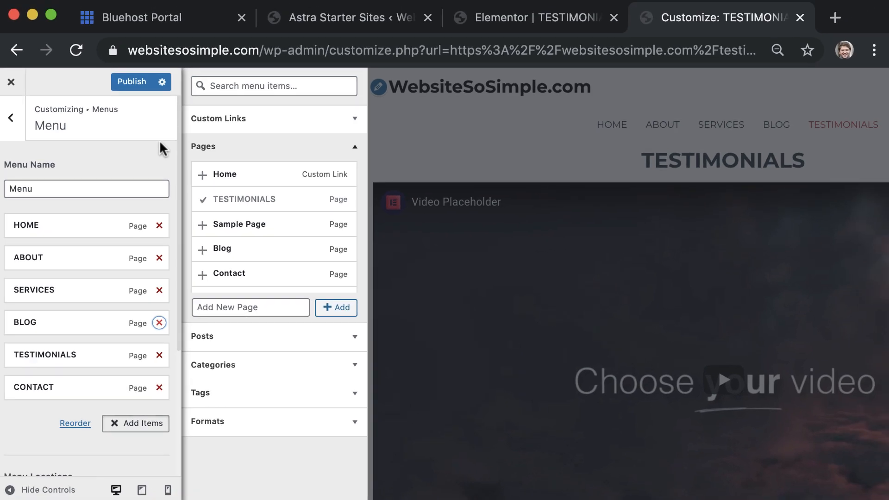
click(140, 82)
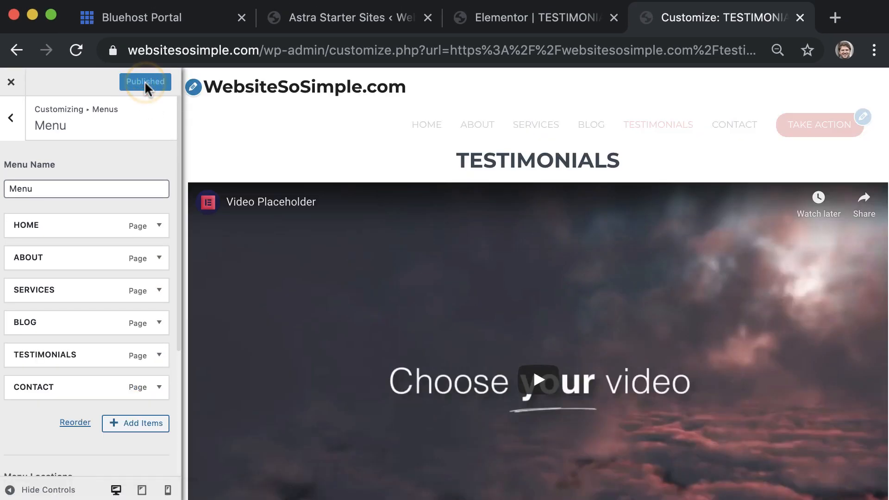